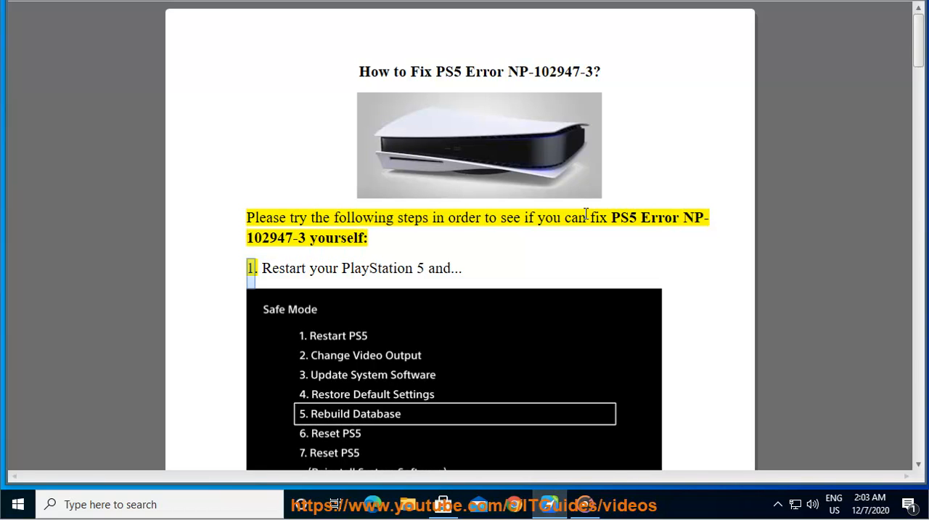
Step: Follow the read-aloud of the PS5 error guide from the introduction down to step 3 on wireless console placement
{"action": "double_click", "coordinate": [377, 268]}
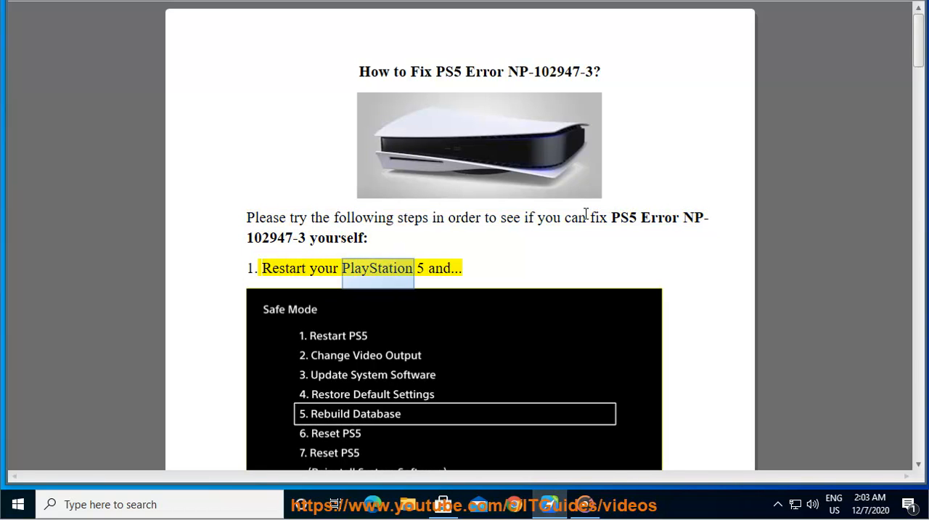
{"action": "scroll", "scroll_direction": "down", "scroll_amount": 3}
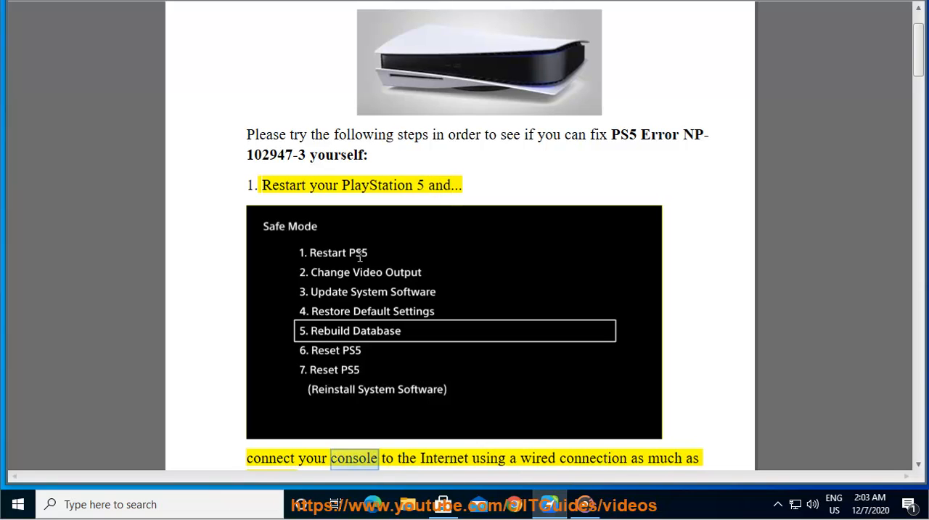
{"action": "scroll", "scroll_direction": "down", "scroll_amount": 3}
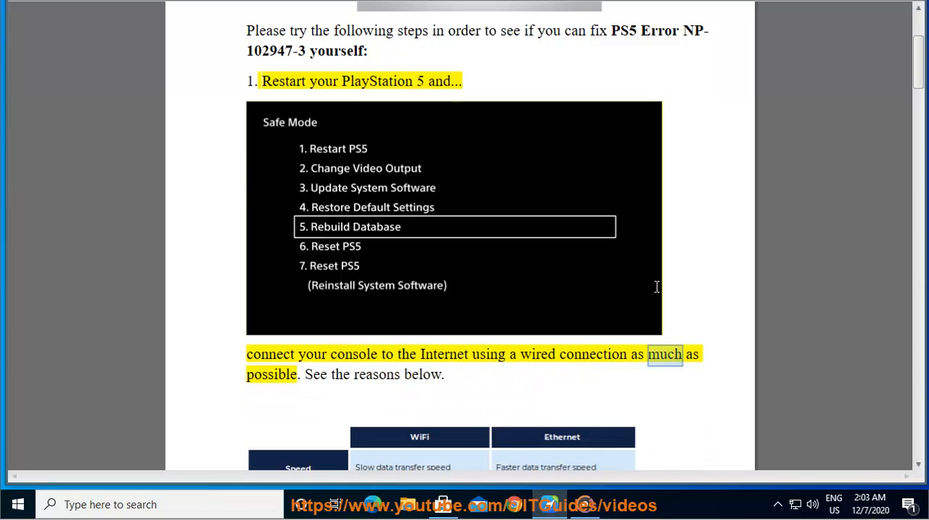
{"action": "scroll", "scroll_direction": "down", "scroll_amount": 3}
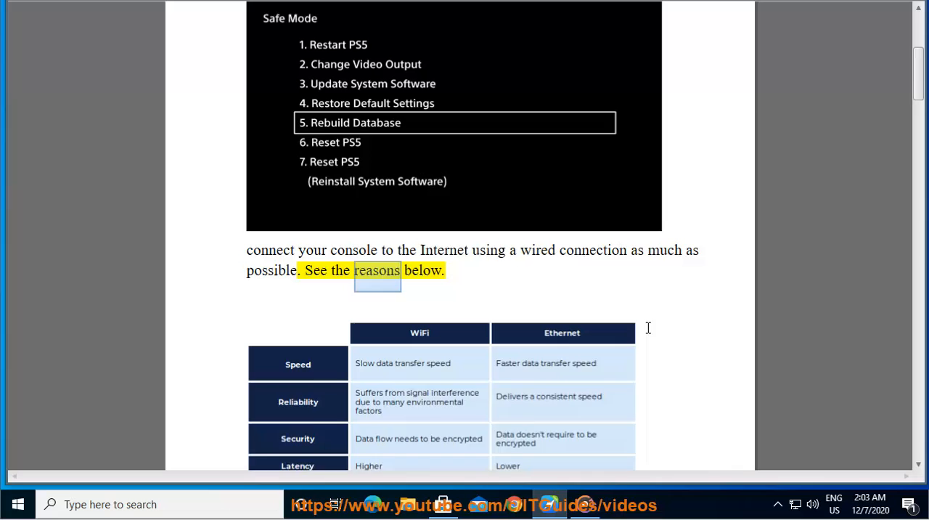
{"action": "scroll", "scroll_direction": "down", "scroll_amount": 3}
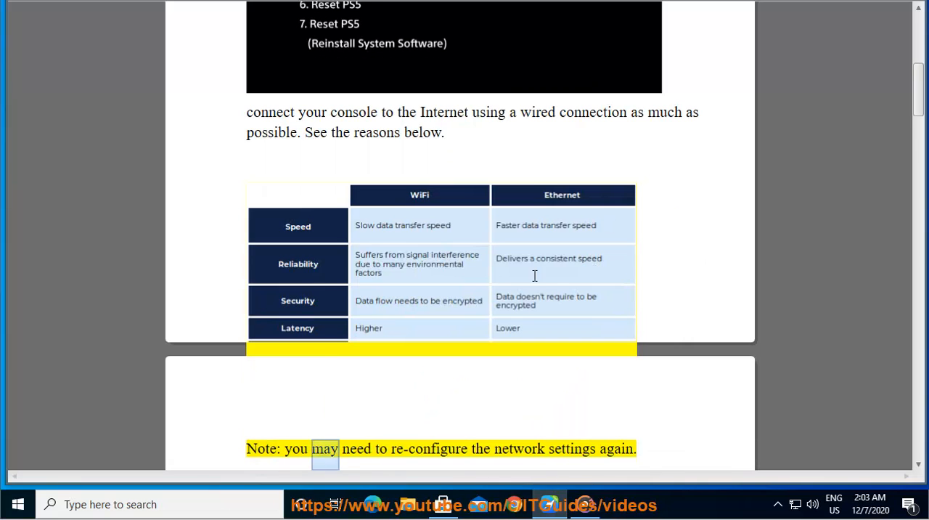
{"action": "scroll", "scroll_direction": "down", "scroll_amount": 3}
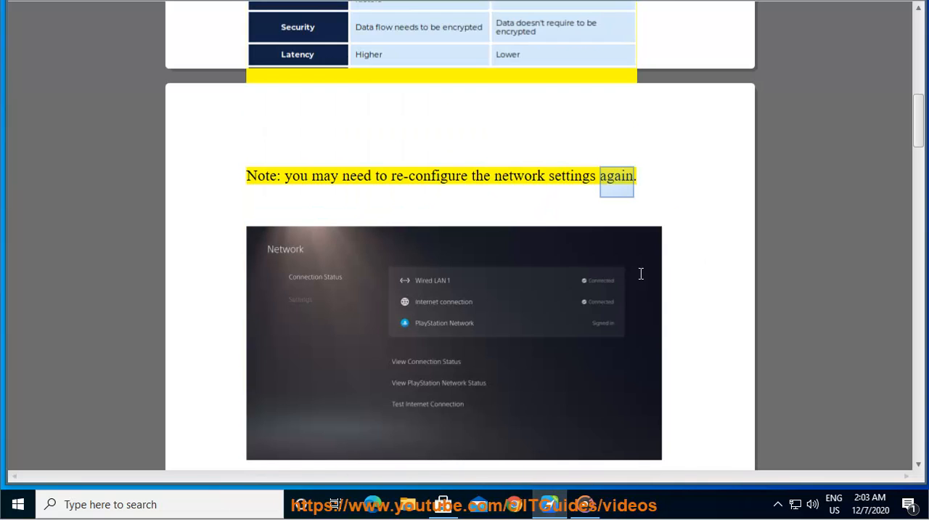
{"action": "scroll", "scroll_direction": "down", "scroll_amount": 3}
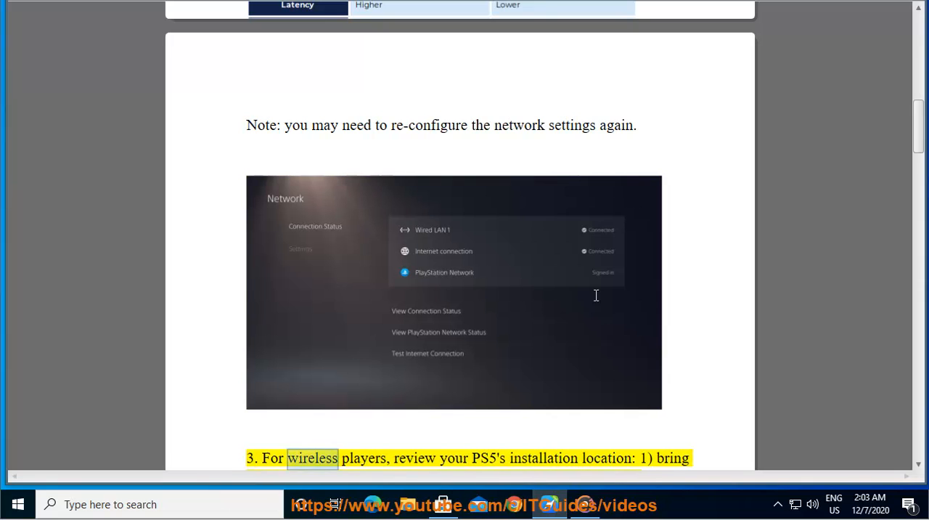
{"action": "double_click", "coordinate": [489, 458]}
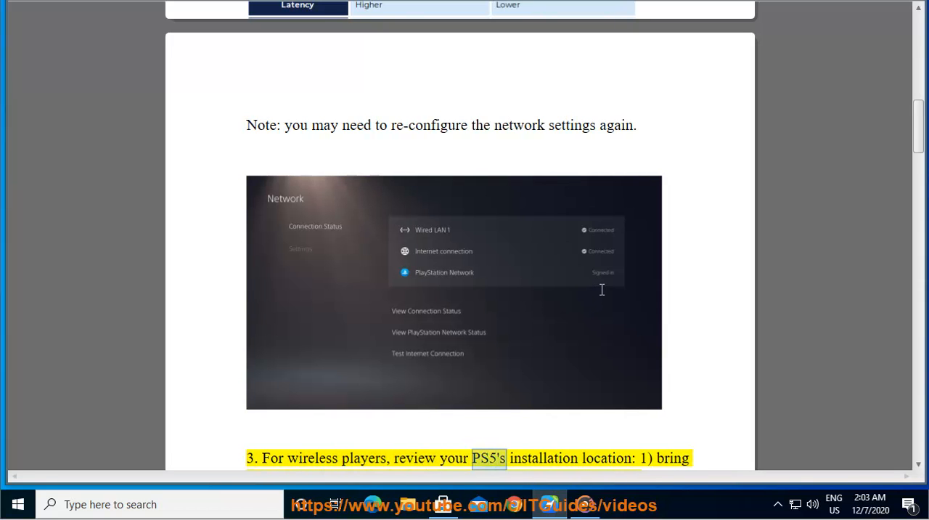
{"action": "scroll", "scroll_direction": "down", "scroll_amount": 3}
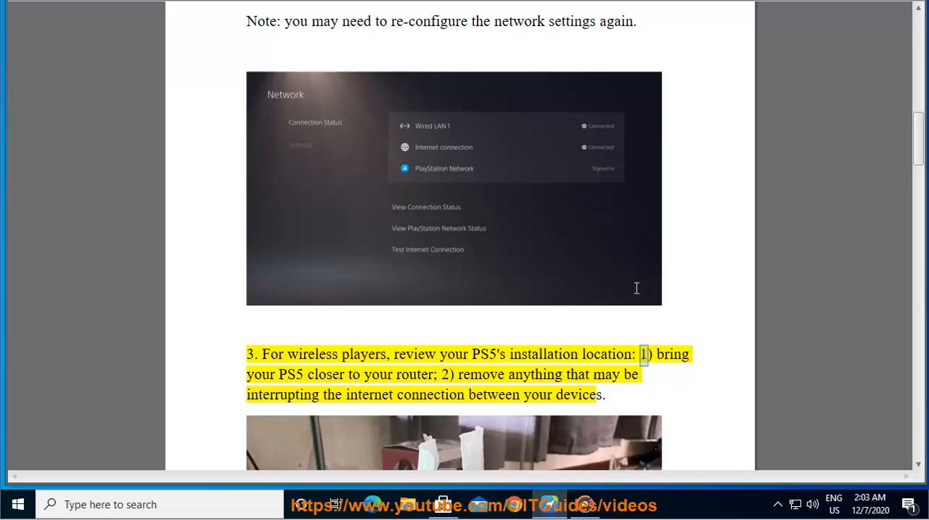
{"action": "scroll", "scroll_direction": "down", "scroll_amount": 3}
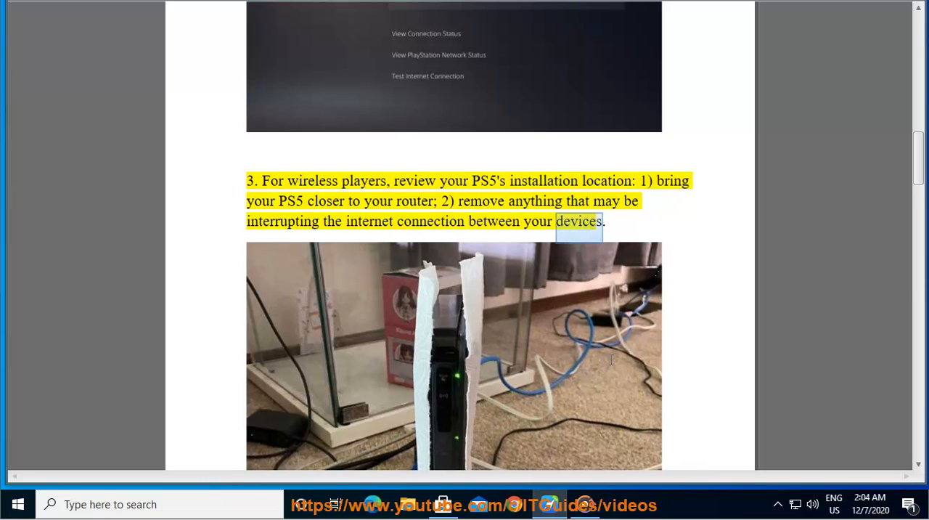
Step: Scroll the guide down to page 3's router restart, backup and firmware update steps
{"action": "scroll", "scroll_direction": "down", "scroll_amount": 3}
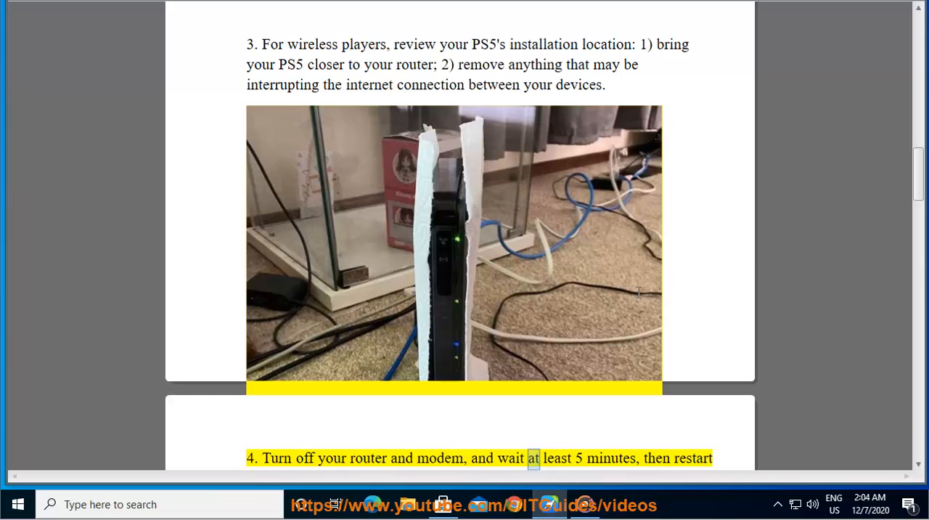
{"action": "scroll", "scroll_direction": "down", "scroll_amount": 3}
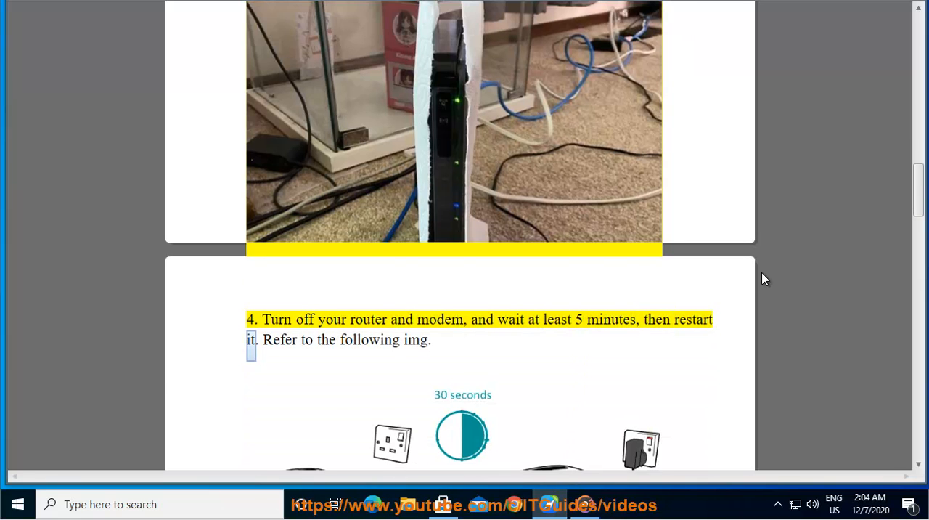
{"action": "scroll", "scroll_direction": "down", "scroll_amount": 3}
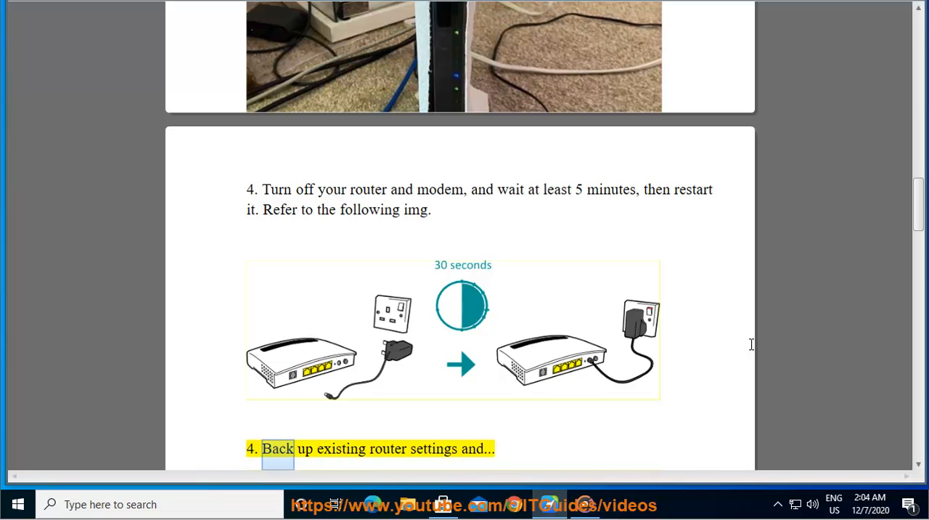
{"action": "scroll", "scroll_direction": "down", "scroll_amount": 3}
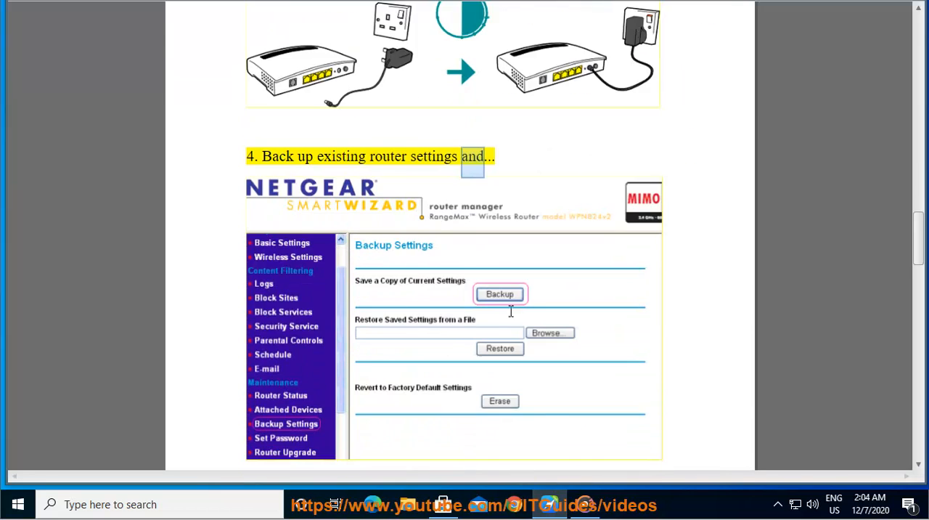
{"action": "scroll", "scroll_direction": "down", "scroll_amount": 3}
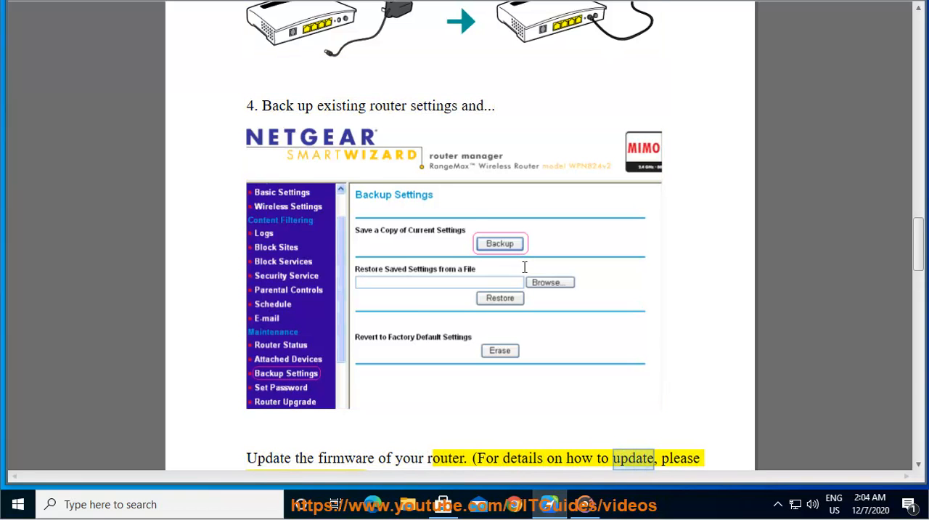
{"action": "scroll", "scroll_direction": "down", "scroll_amount": 3}
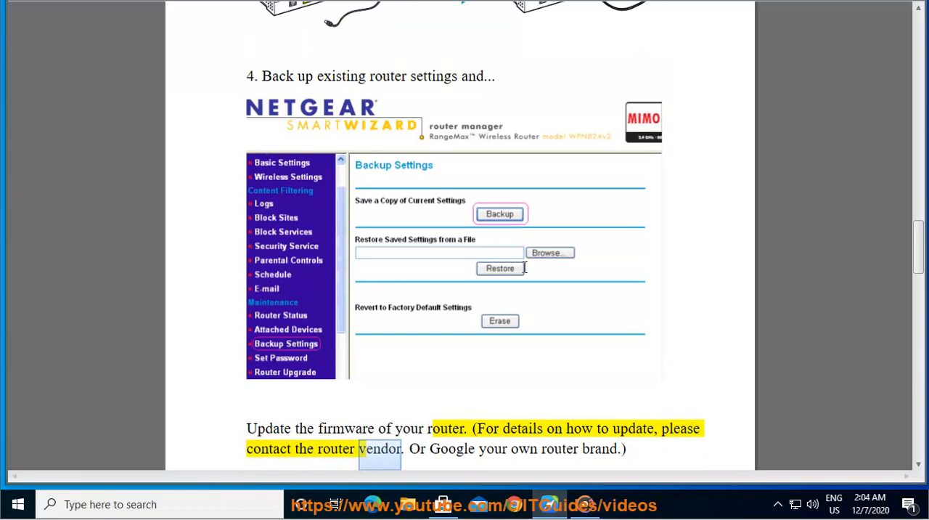
{"action": "scroll", "scroll_direction": "down", "scroll_amount": 3}
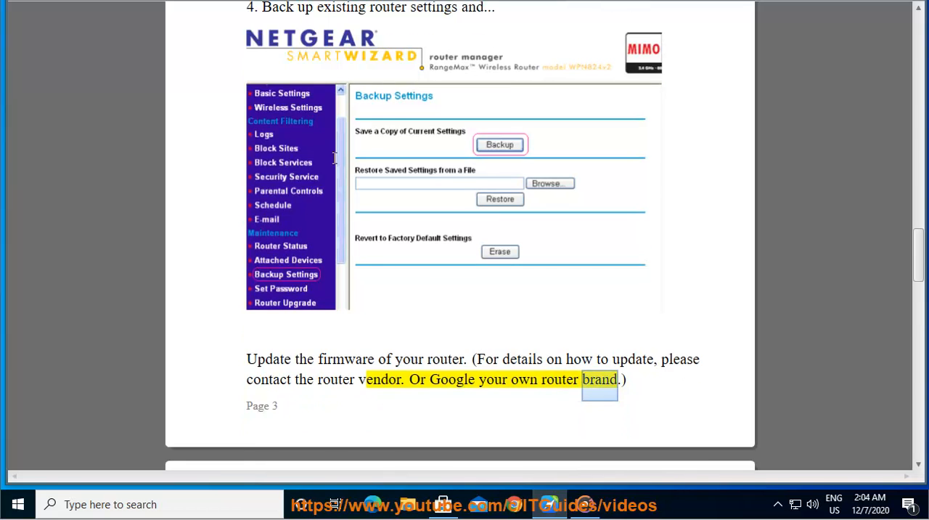
{"action": "scroll", "scroll_direction": "down", "scroll_amount": 3}
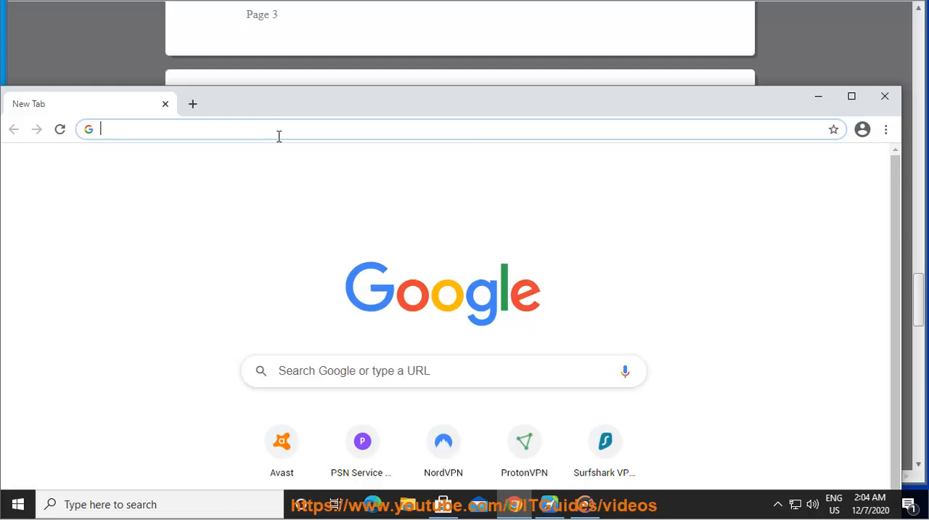
Step: Search 'router brand', select Google Nest WiFi Router, and search how to update it in a new tab
{"action": "type", "text": "router brand"}
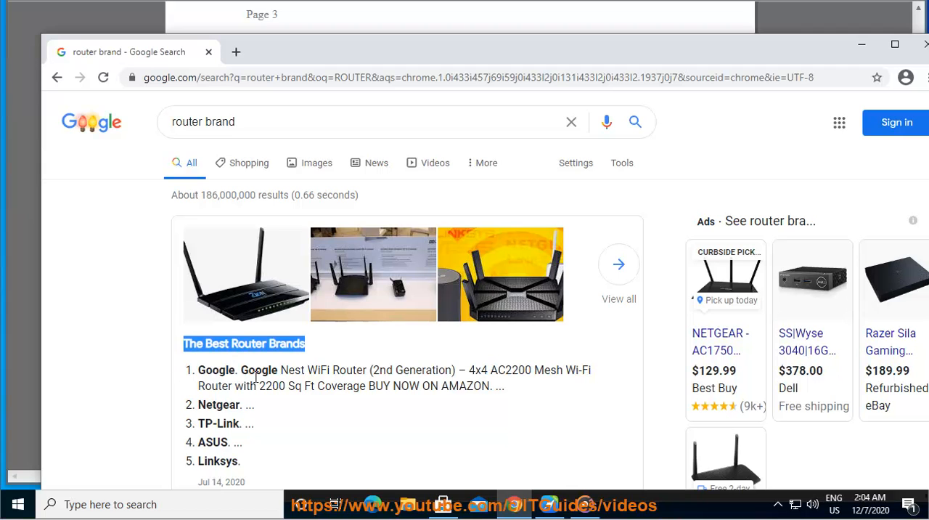
{"action": "double_click", "coordinate": [215, 370]}
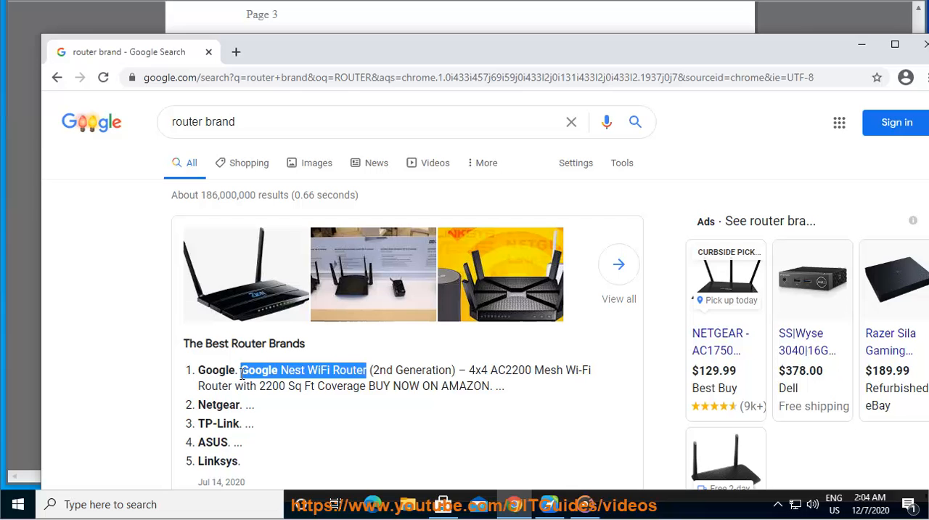
{"action": "left_click", "coordinate": [236, 52]}
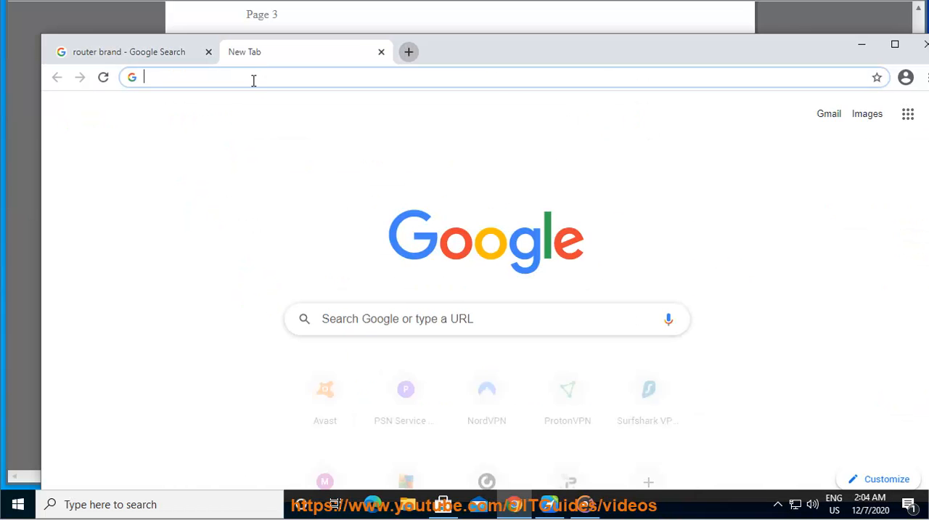
{"action": "type", "text": "UPDATE Google Nest WiFi Router"}
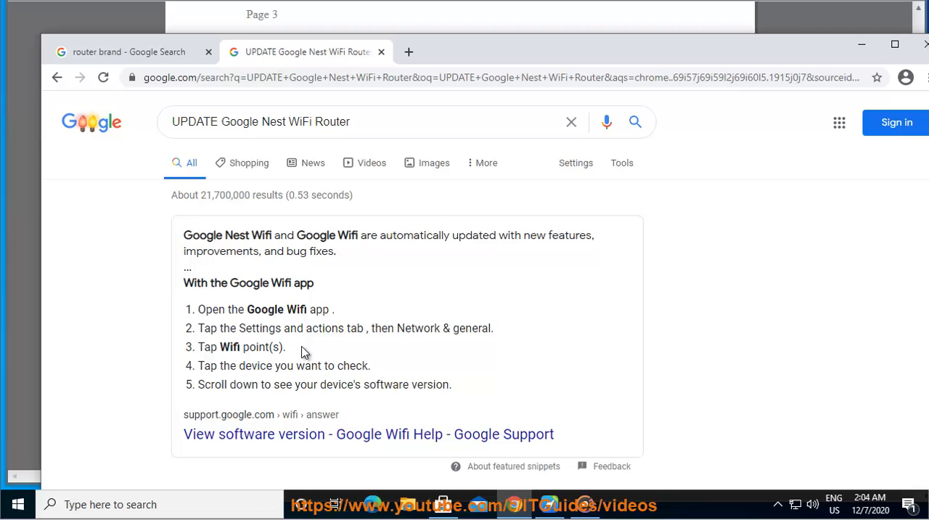
{"action": "mouse_move", "coordinate": [486, 394]}
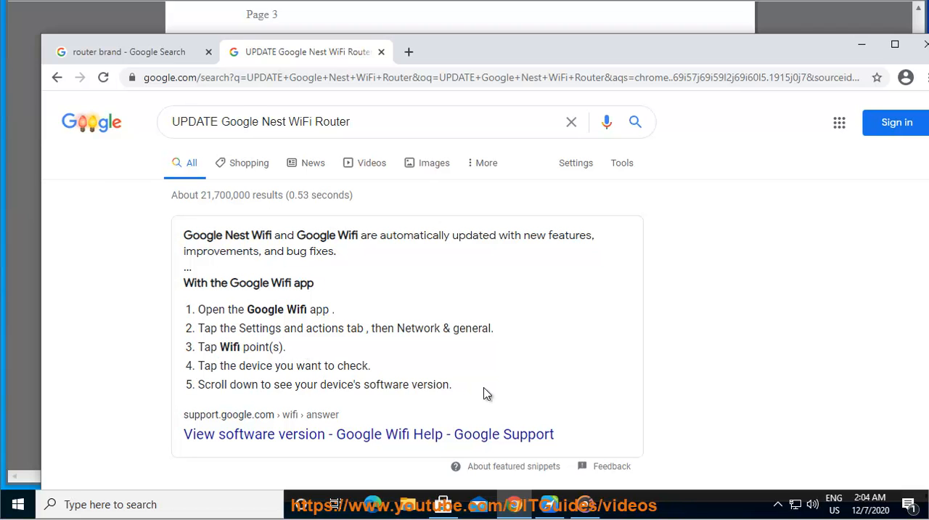
{"action": "mouse_move", "coordinate": [711, 133]}
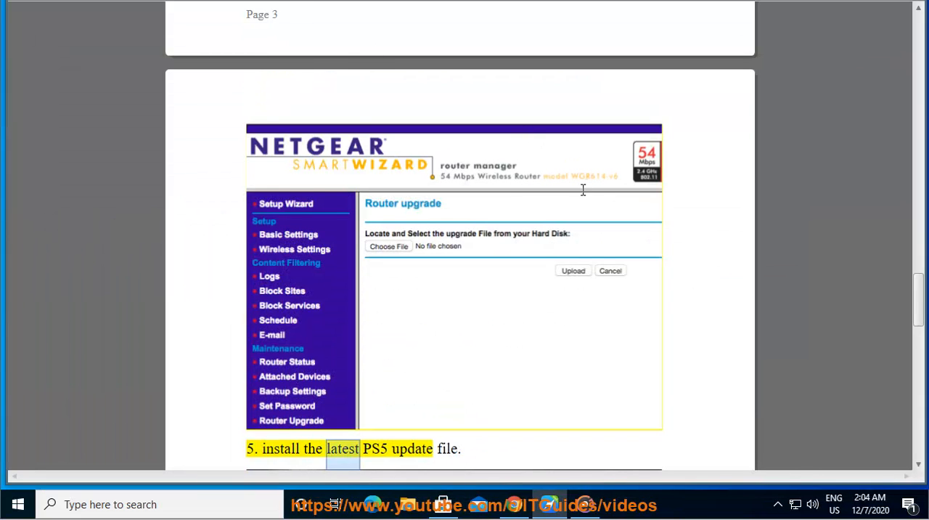
Step: Scroll the guide down to step 5 on installing the latest PS5 update file
{"action": "scroll", "scroll_direction": "down", "scroll_amount": 3}
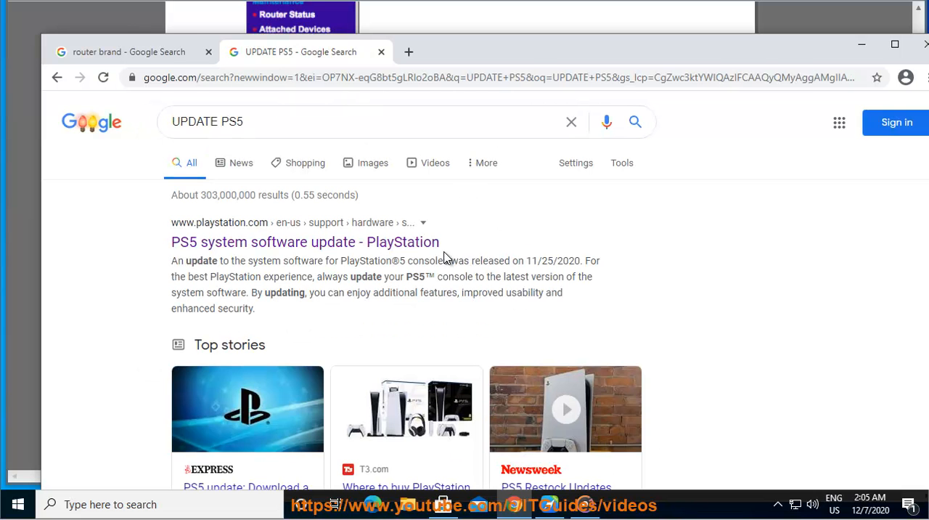
Step: Open and reload PlayStation's PS5 update page, scroll to 'Download PS5 update file', then reach step 6
{"action": "left_click", "coordinate": [305, 242]}
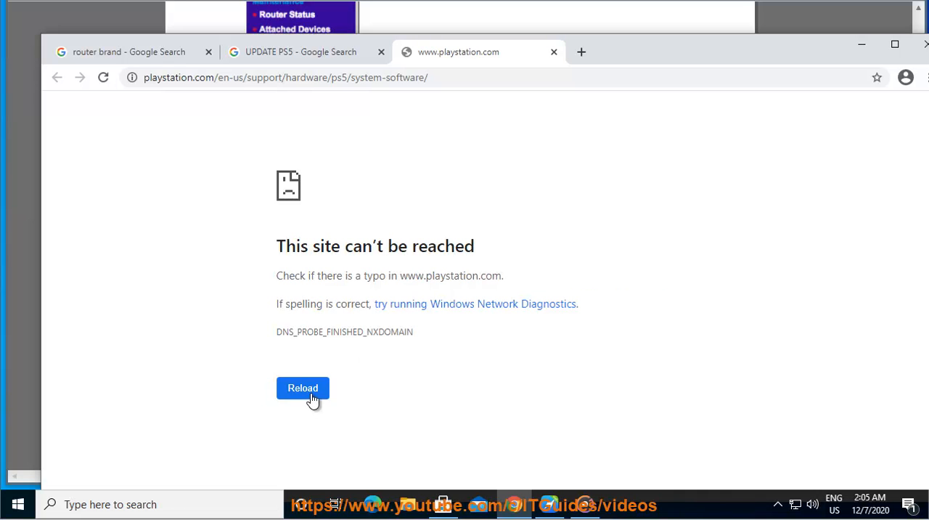
{"action": "mouse_move", "coordinate": [335, 376]}
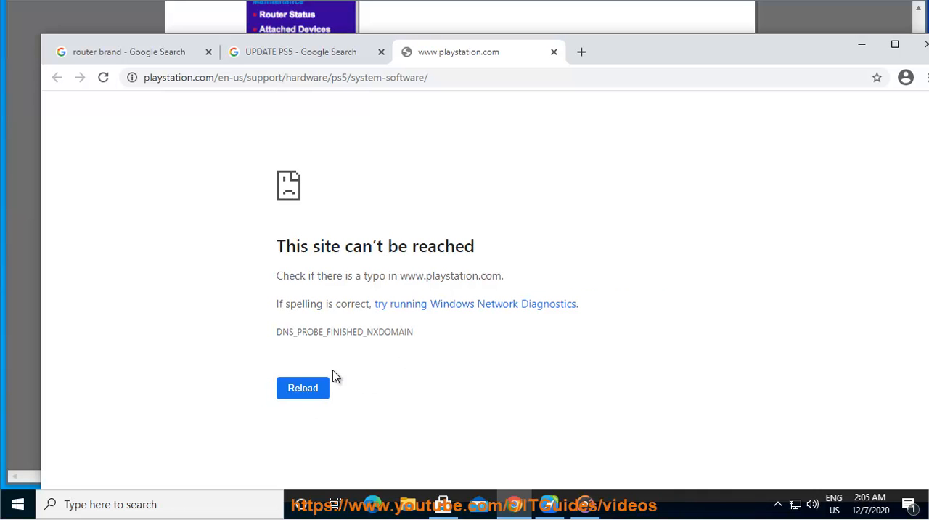
{"action": "left_click", "coordinate": [303, 387]}
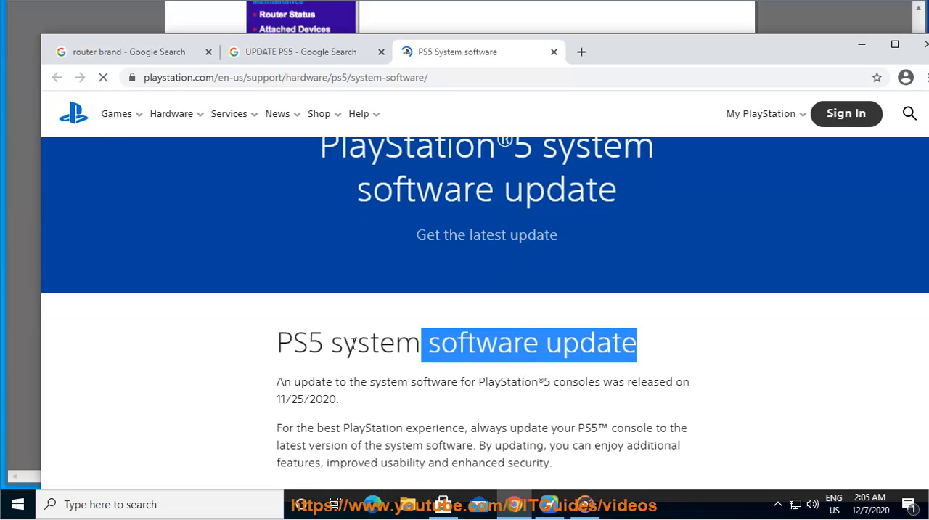
{"action": "scroll", "scroll_direction": "down", "scroll_amount": 3}
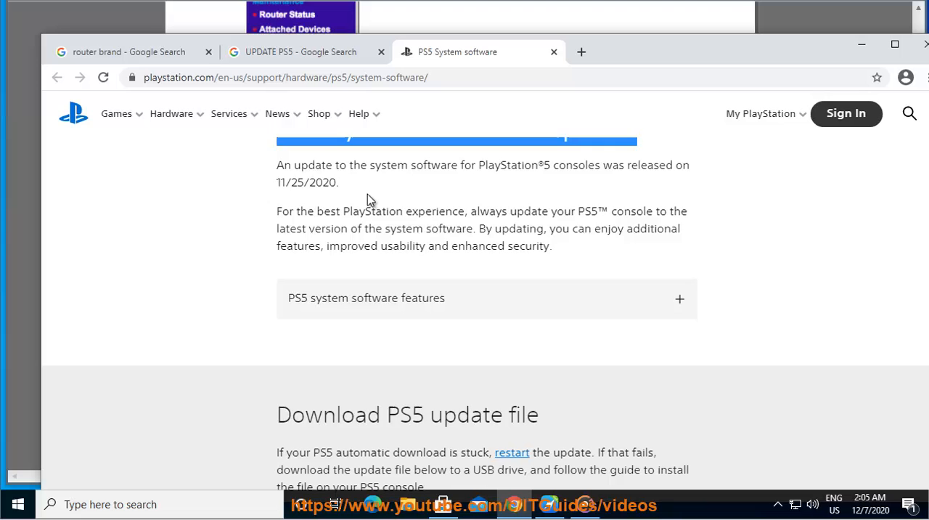
{"action": "scroll", "scroll_direction": "down", "scroll_amount": 3}
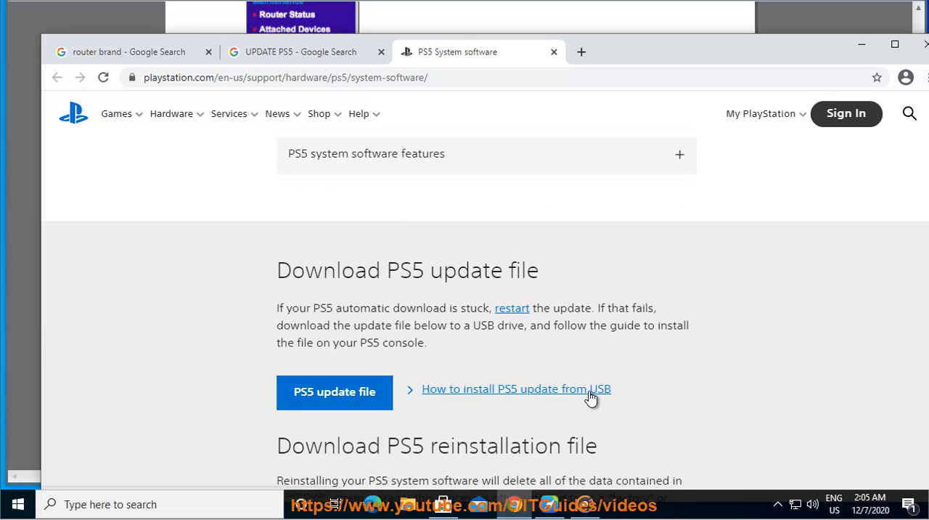
{"action": "scroll", "scroll_direction": "down", "scroll_amount": 3}
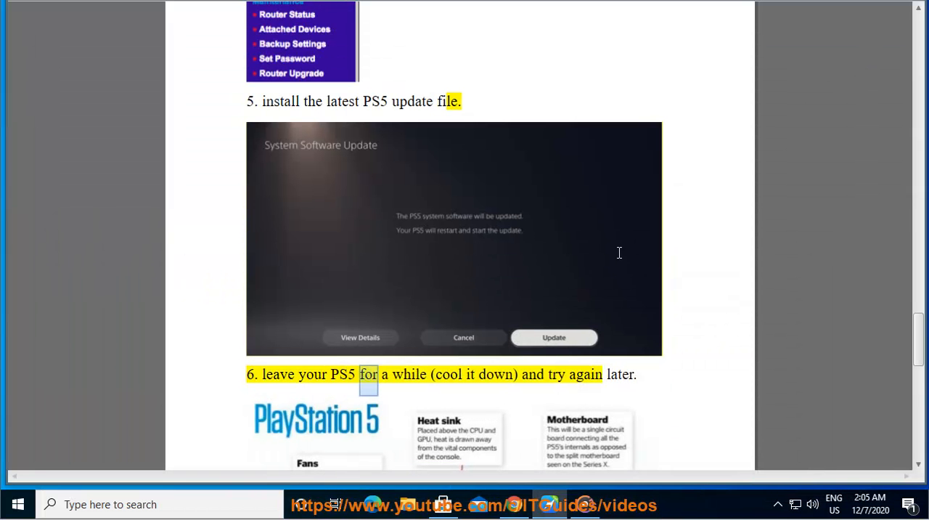
{"action": "scroll", "scroll_direction": "down", "scroll_amount": 3}
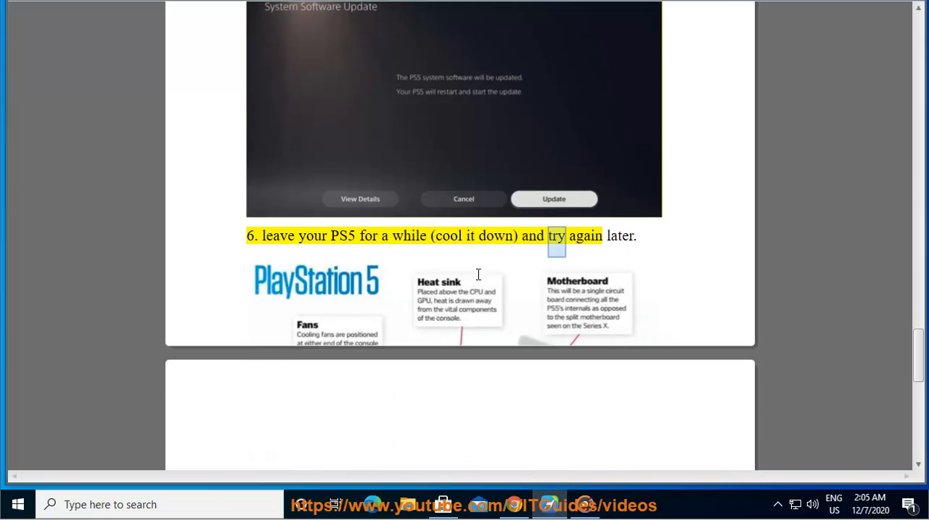